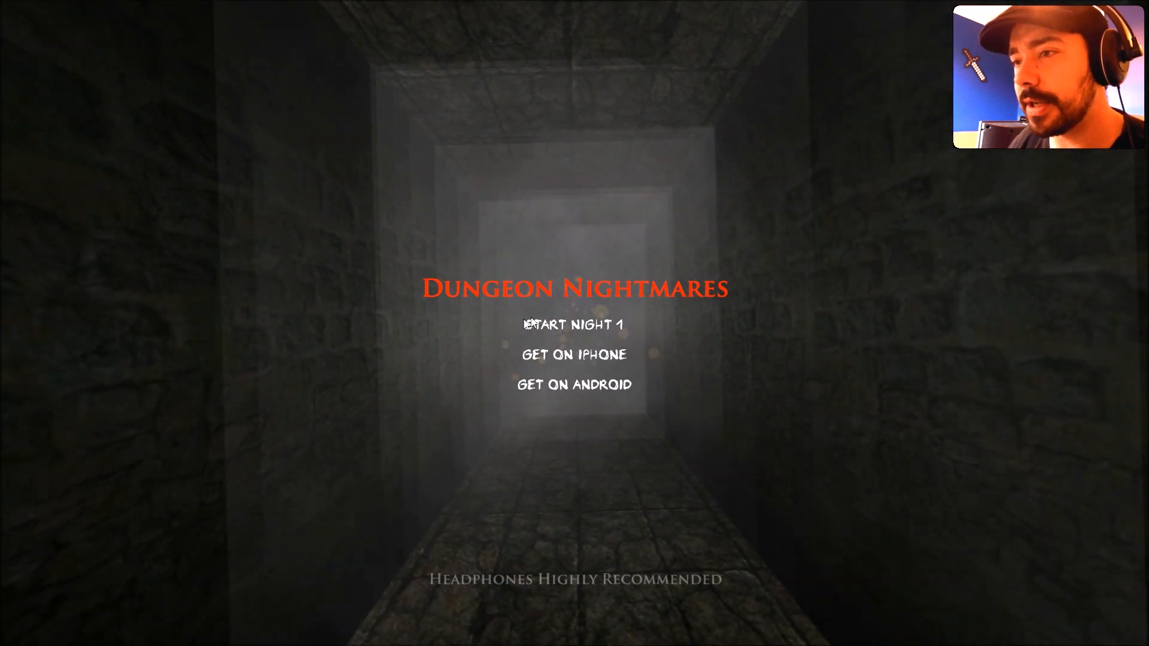
# Start Night 1 from the Dungeon Nightmares main menu
pyautogui.click(572, 325)
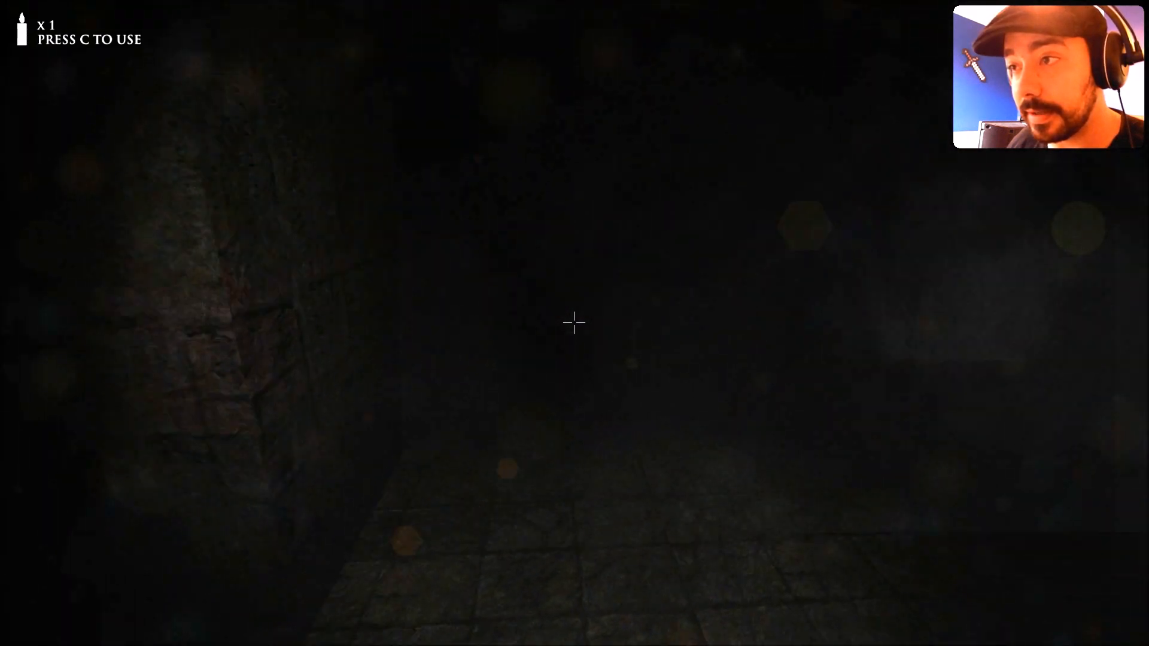
pyautogui.moveTo(574, 321)
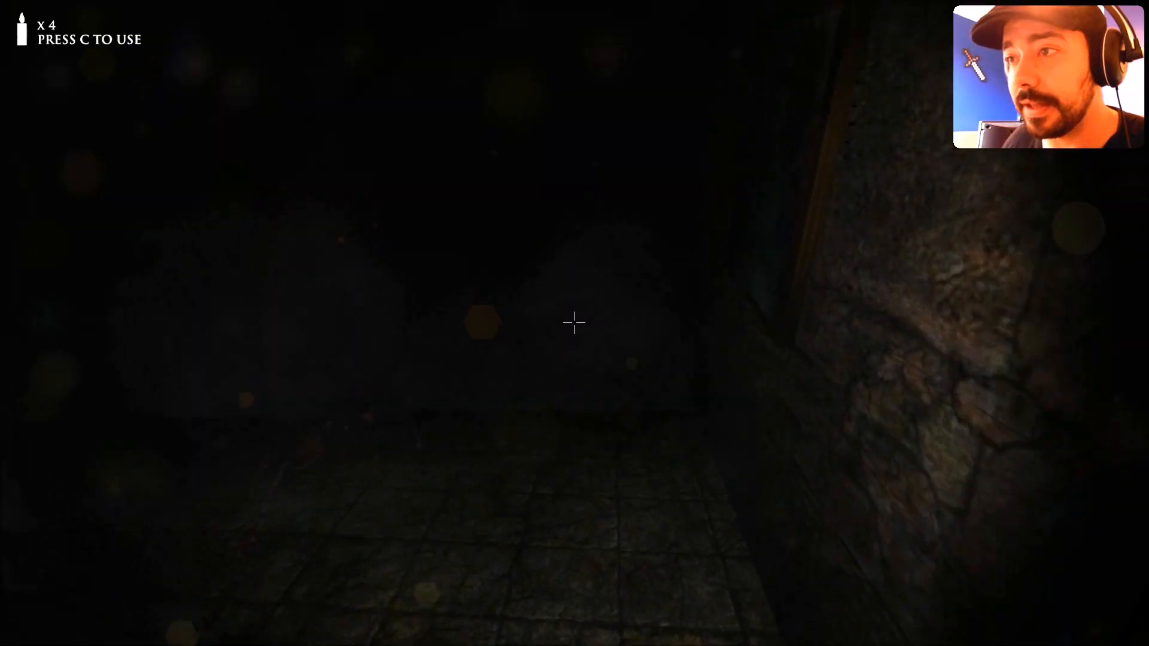
pyautogui.moveTo(573, 323)
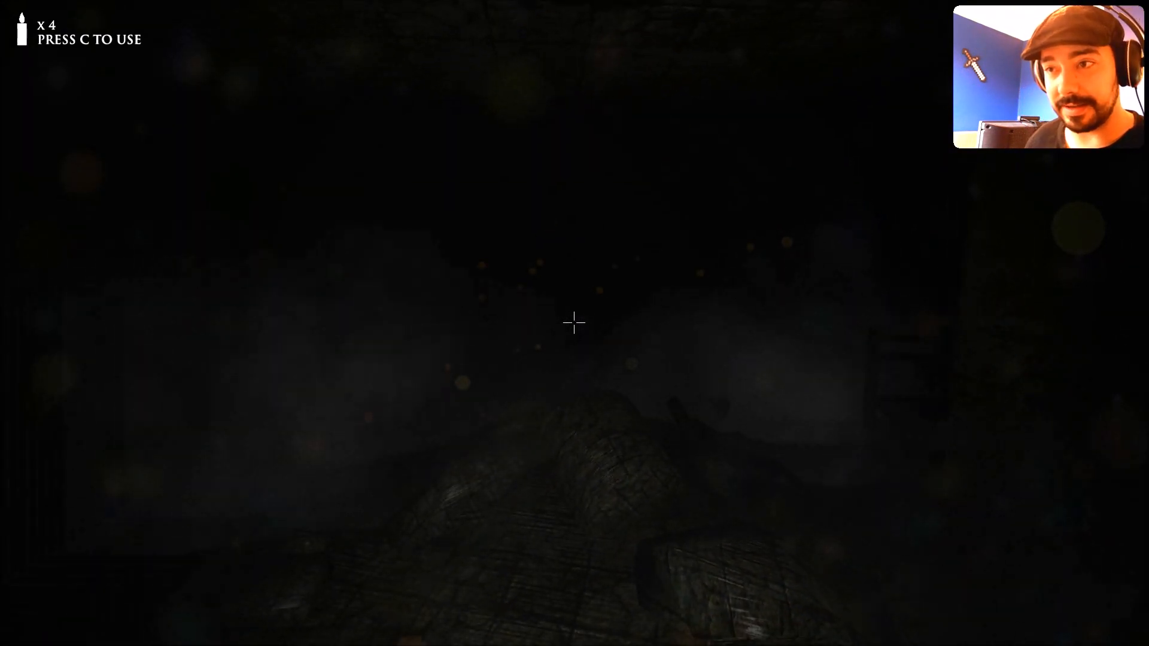
# Light a candle and walk deeper through the dark stone corridors until it burns out
pyautogui.press('c')
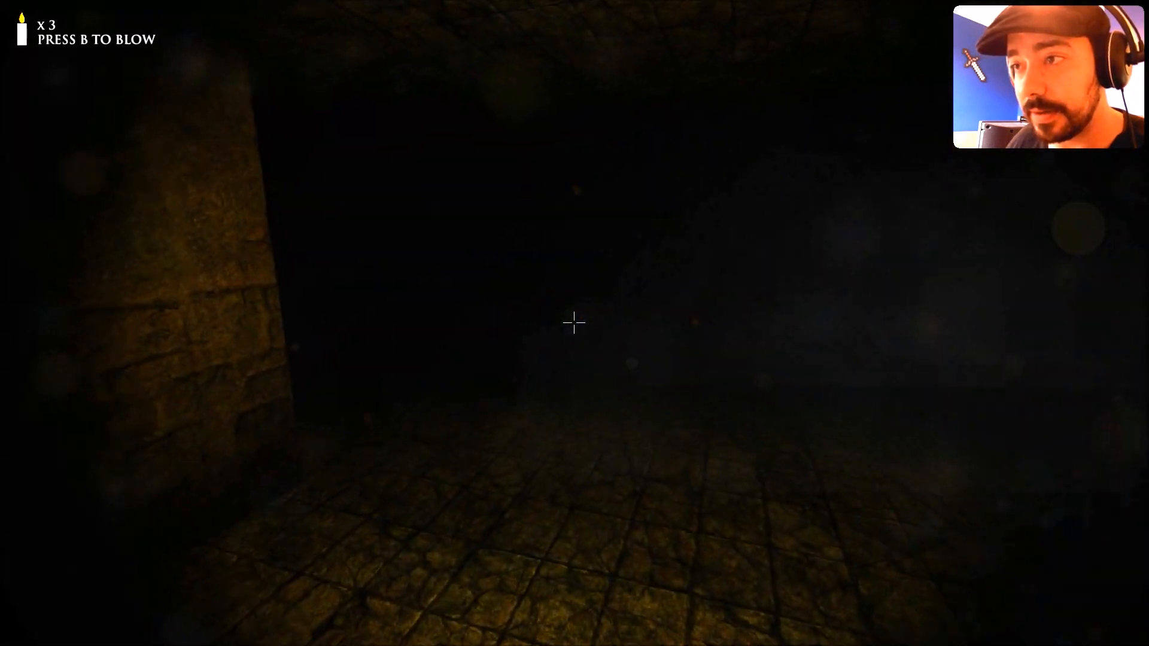
pyautogui.press('m')
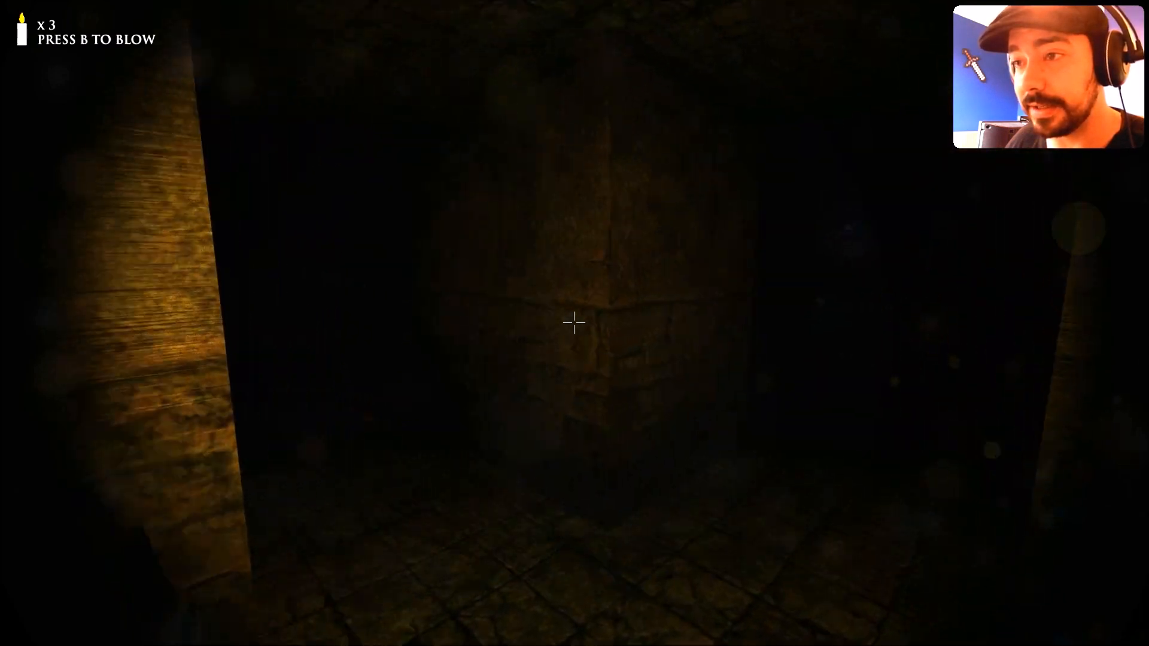
pyautogui.press('m')
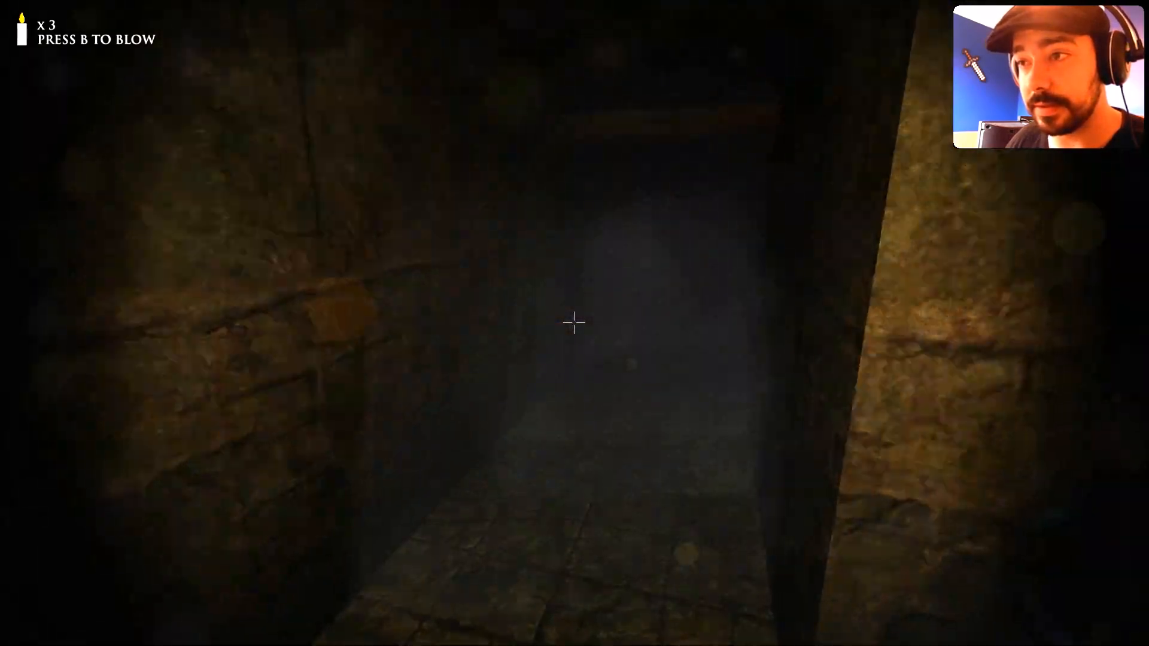
pyautogui.press('m')
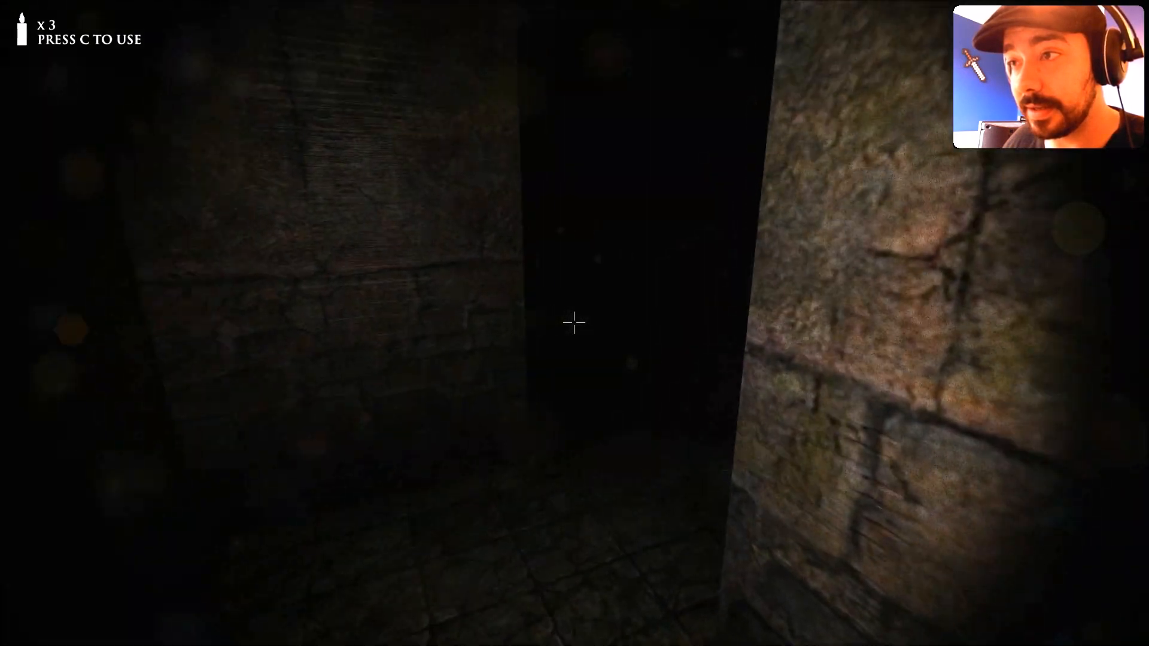
pyautogui.press('m')
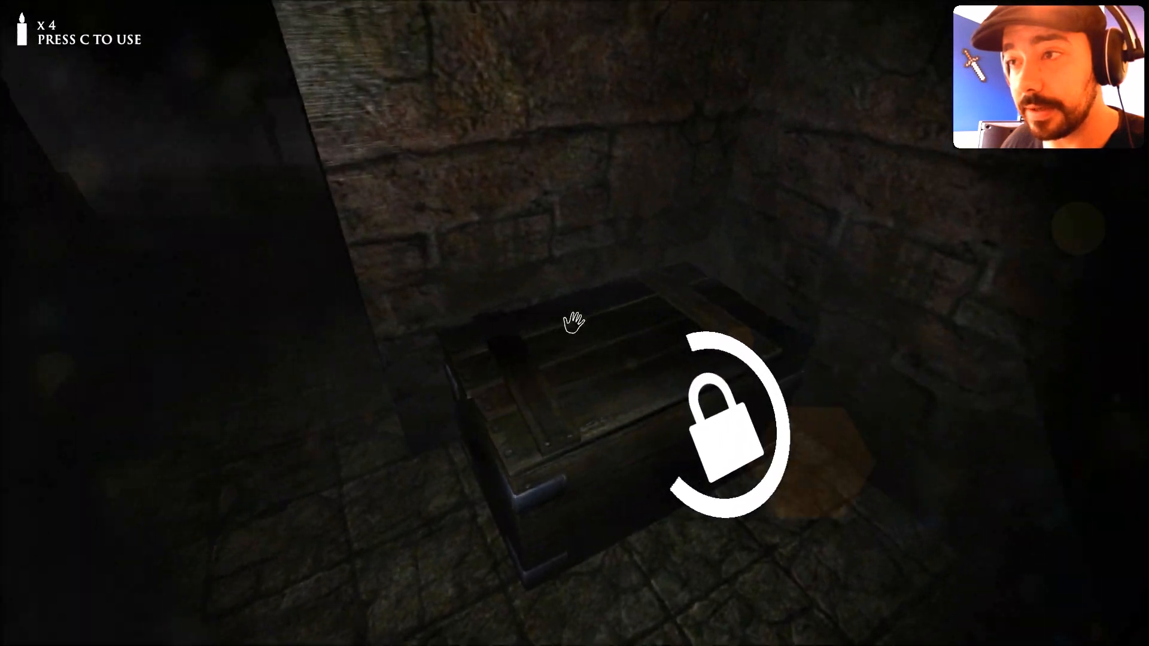
# Pick up the fifth candle and walk on into the foggy room
pyautogui.click(574, 323)
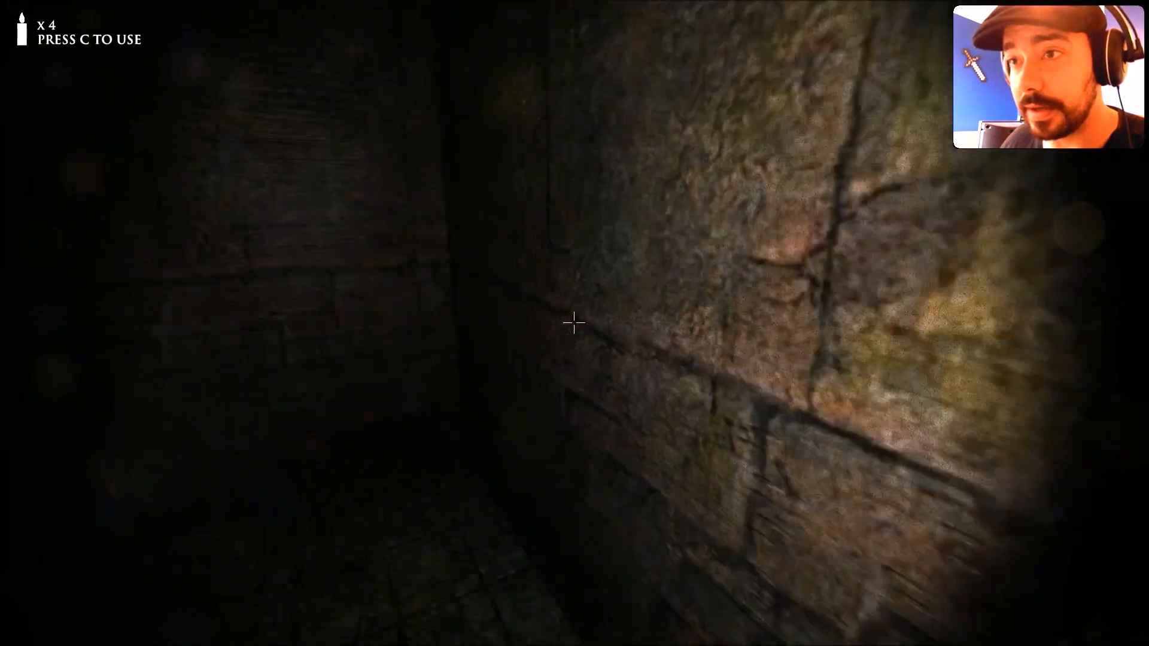
pyautogui.press('m')
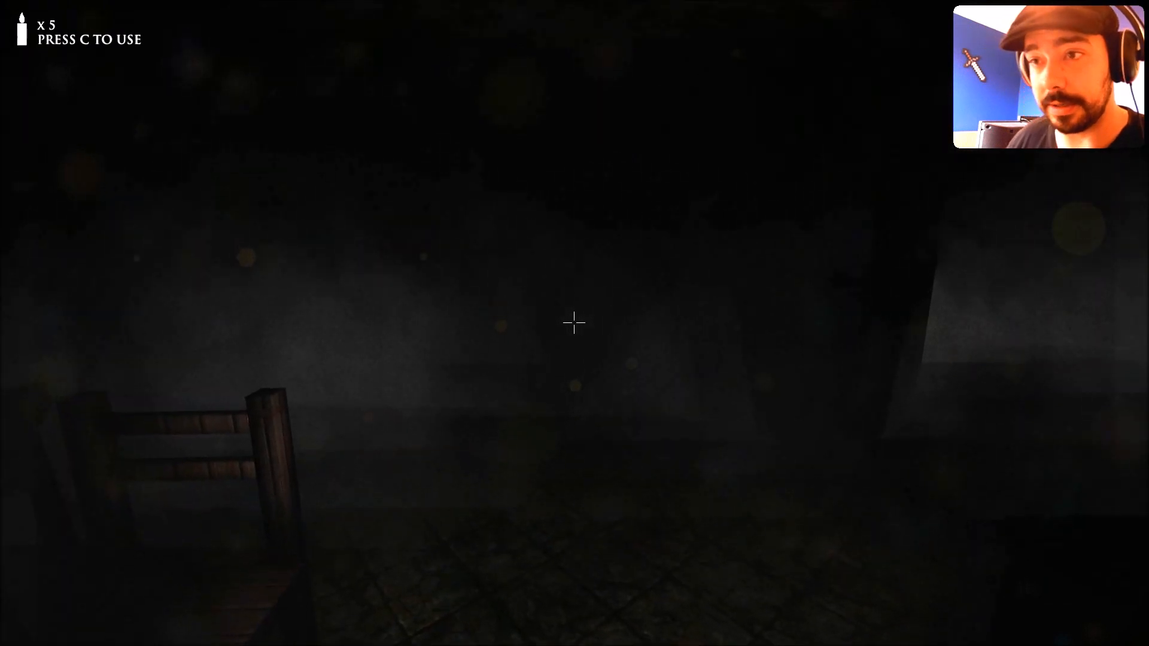
# Light a candle and walk down the corridor toward the barred doorway
pyautogui.press('c')
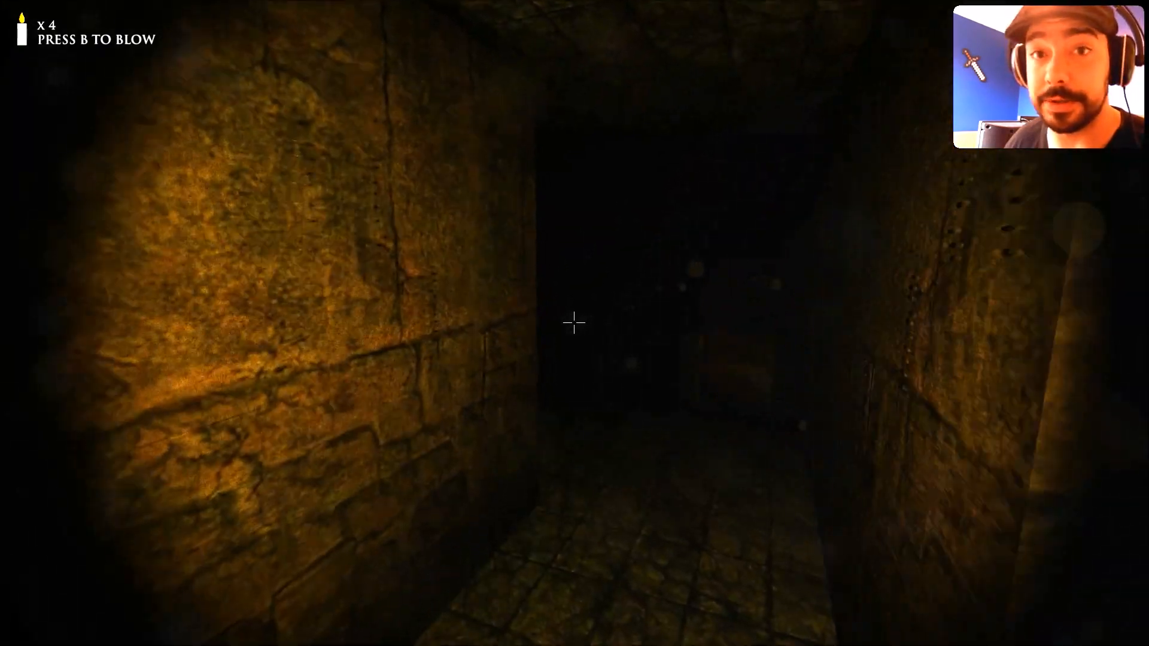
pyautogui.moveTo(575, 322)
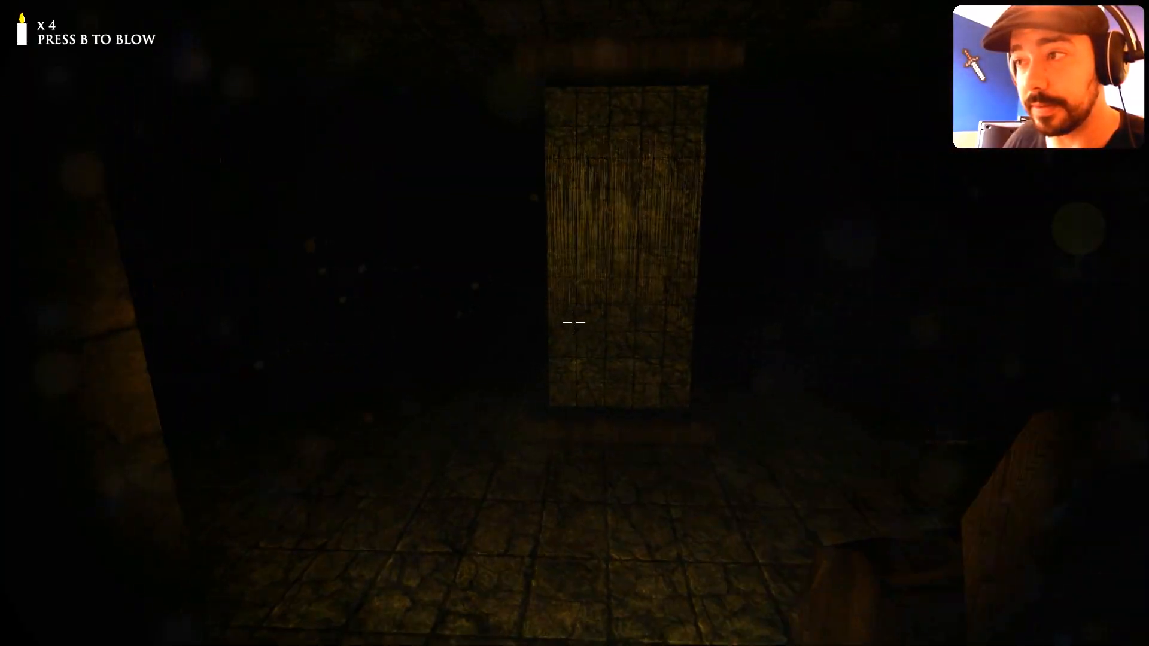
pyautogui.press('m')
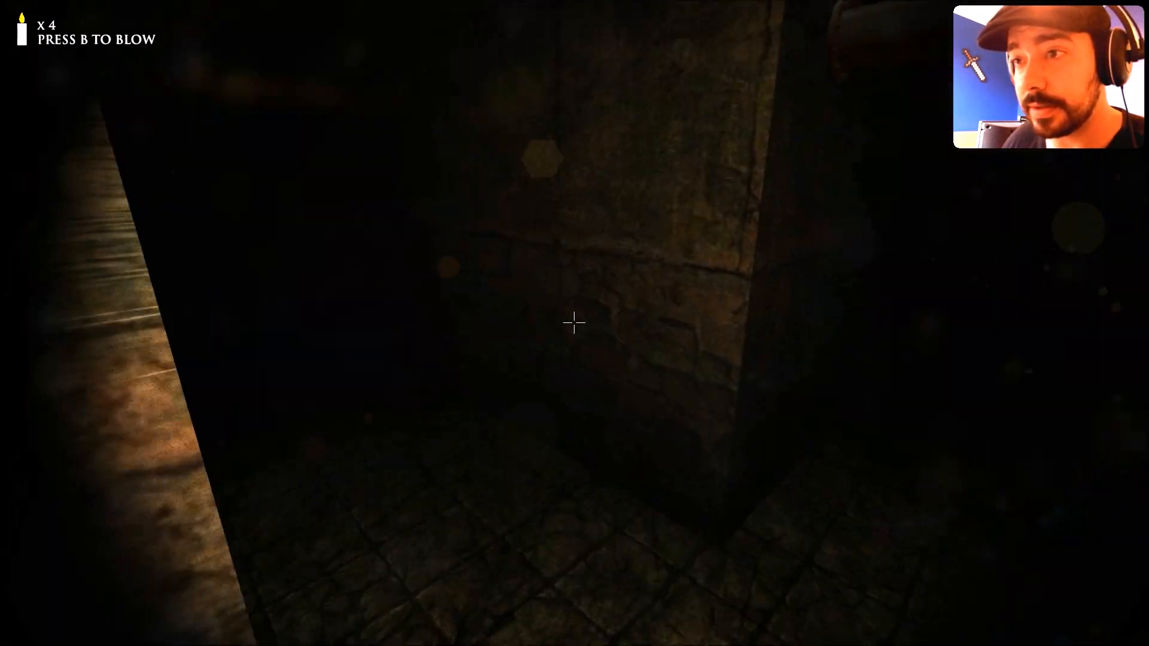
pyautogui.moveTo(574, 324)
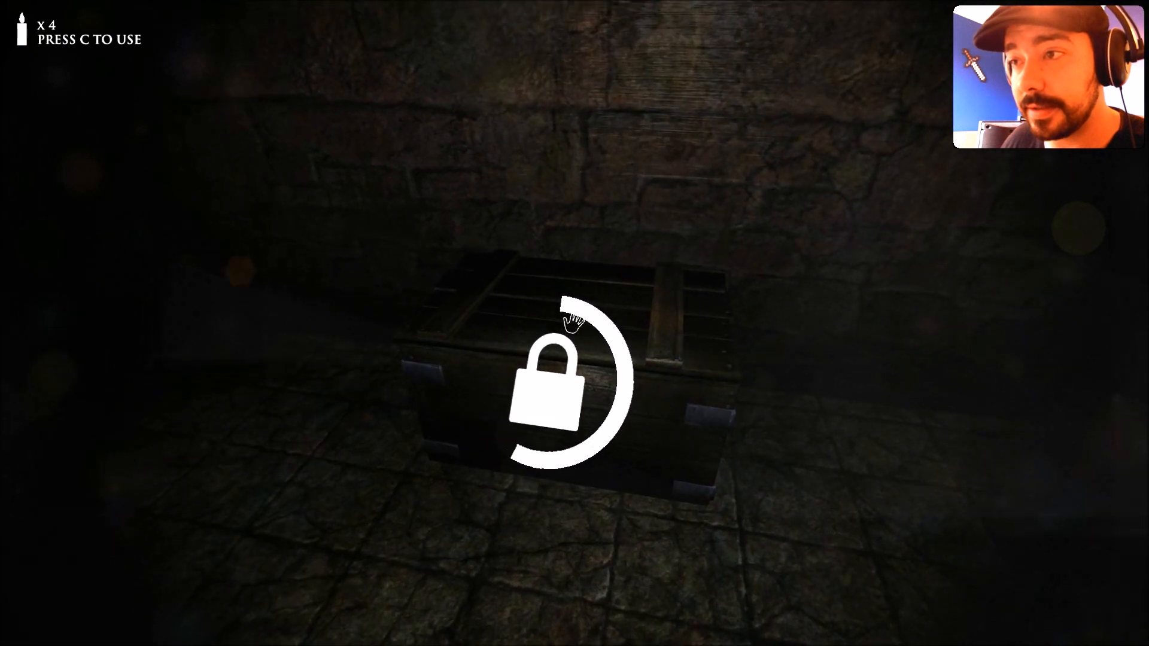
pyautogui.click(570, 322)
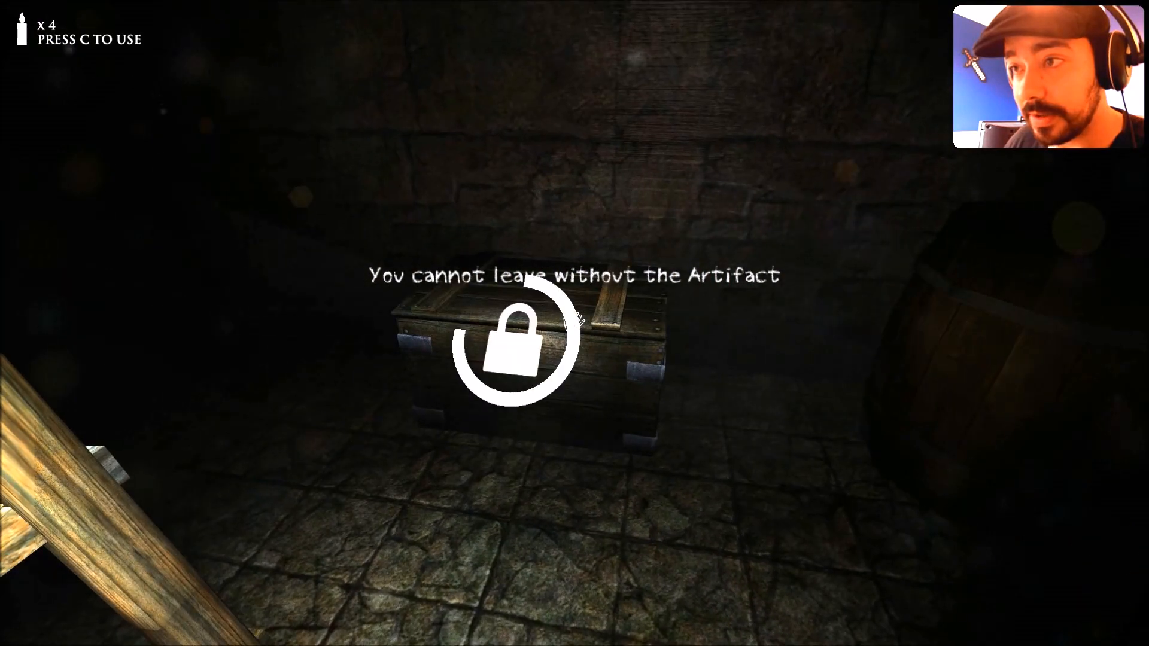
# Open the chest beside the exit ladder to reveal the silver book
pyautogui.click(509, 356)
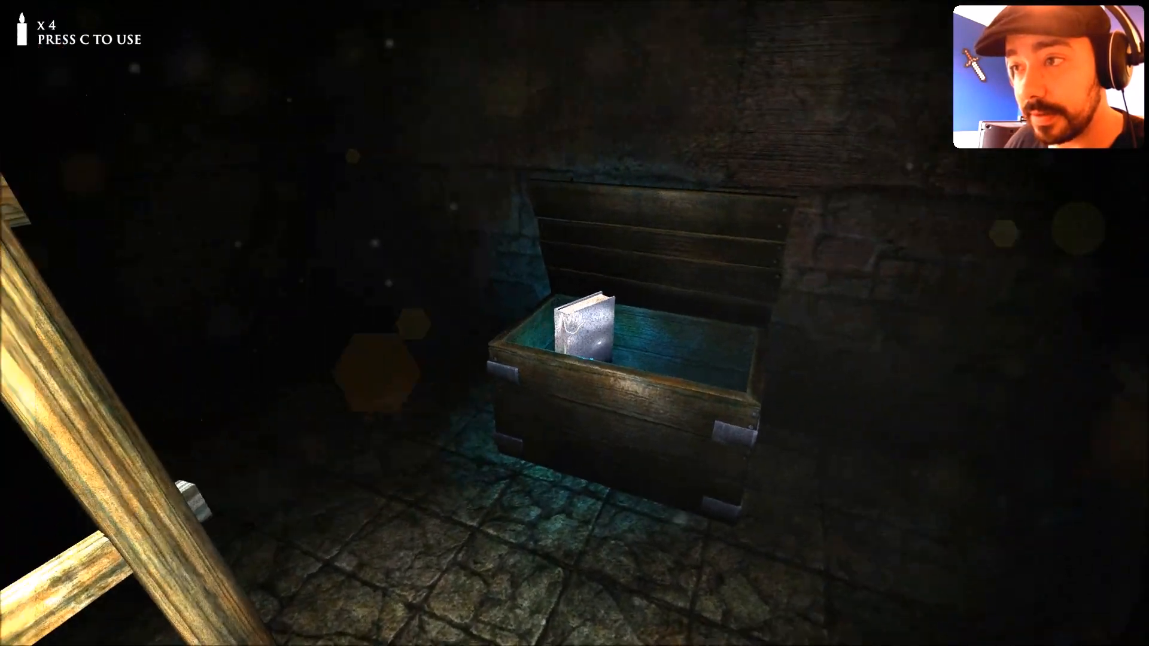